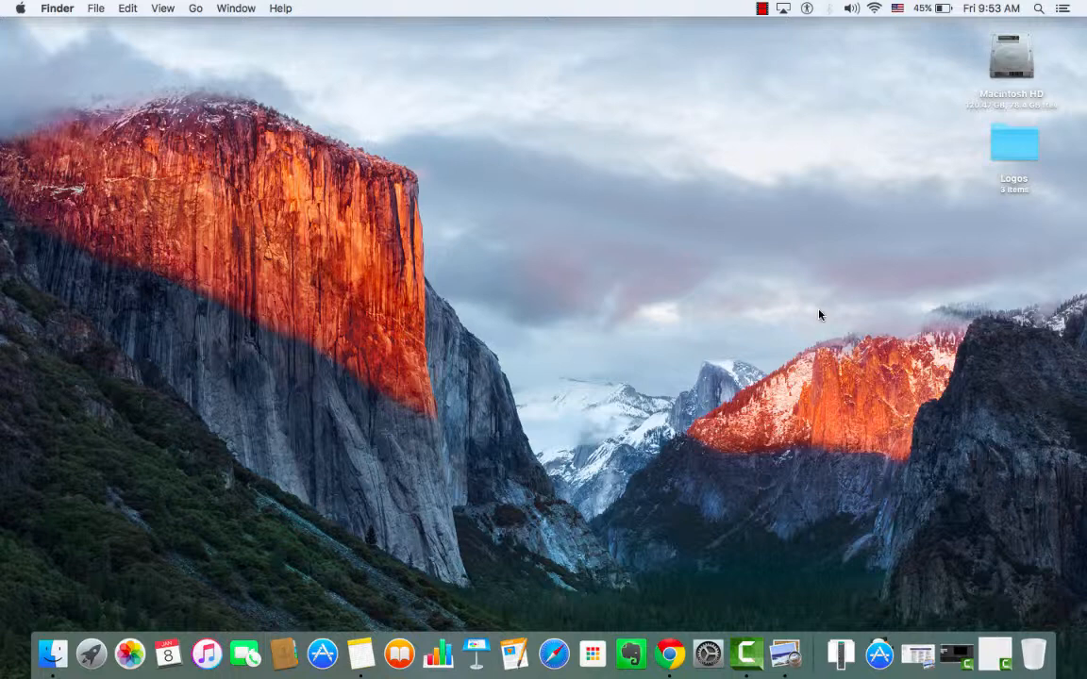
pyautogui.moveTo(717, 577)
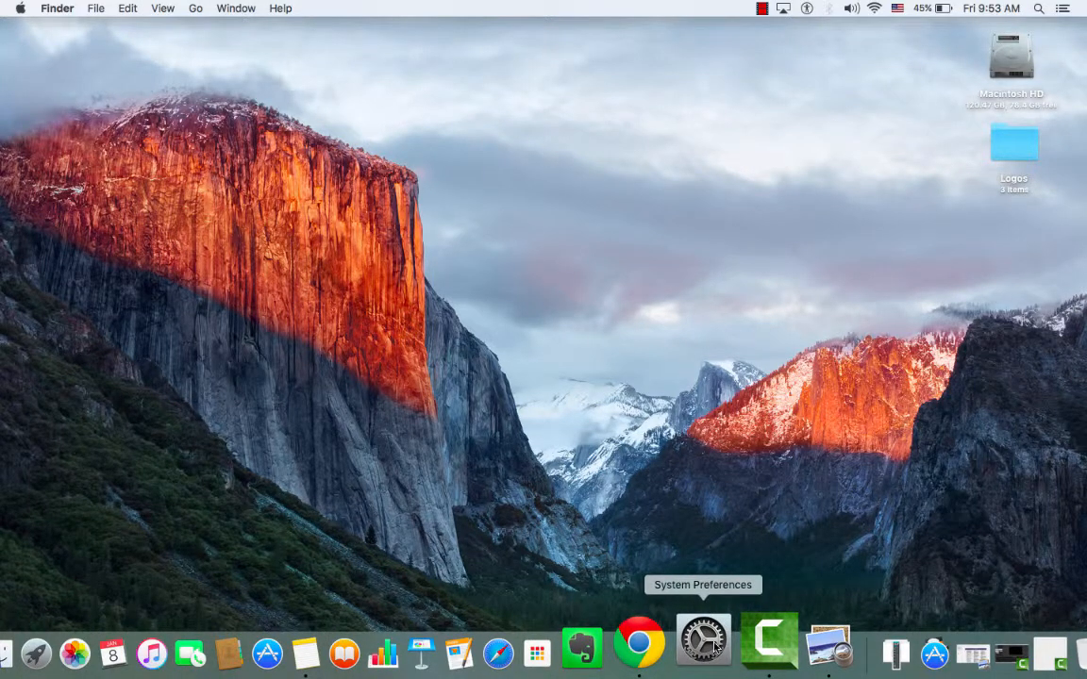
# Step: Launch System Preferences from the Apple menu, showing the full grid of panes
pyautogui.click(19, 8)
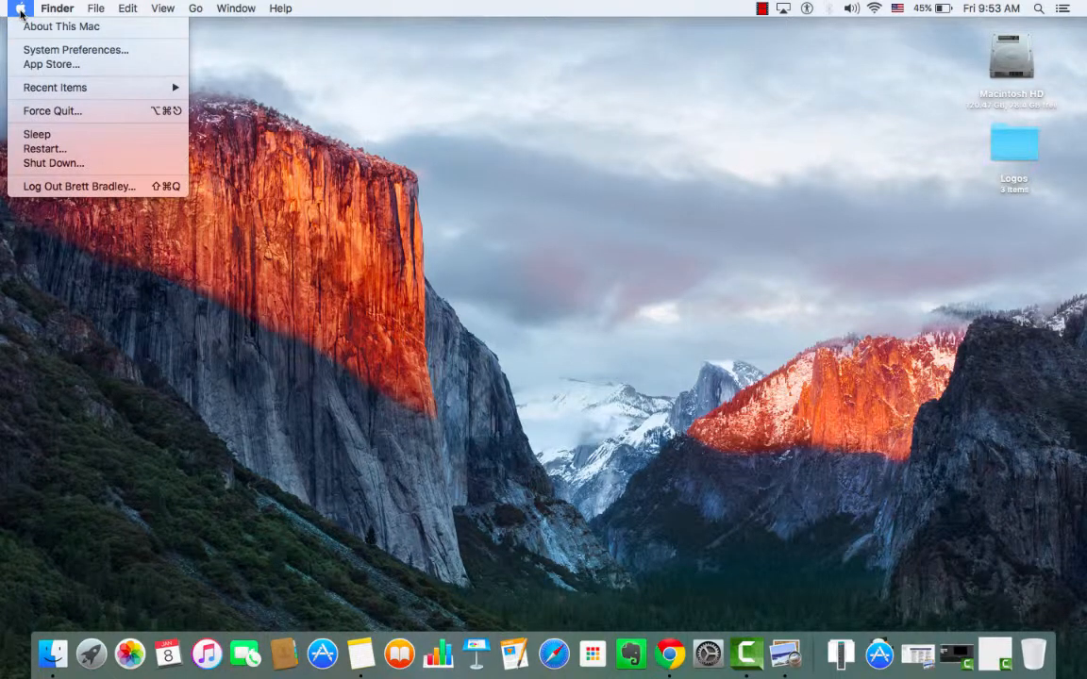
pyautogui.moveTo(55, 87)
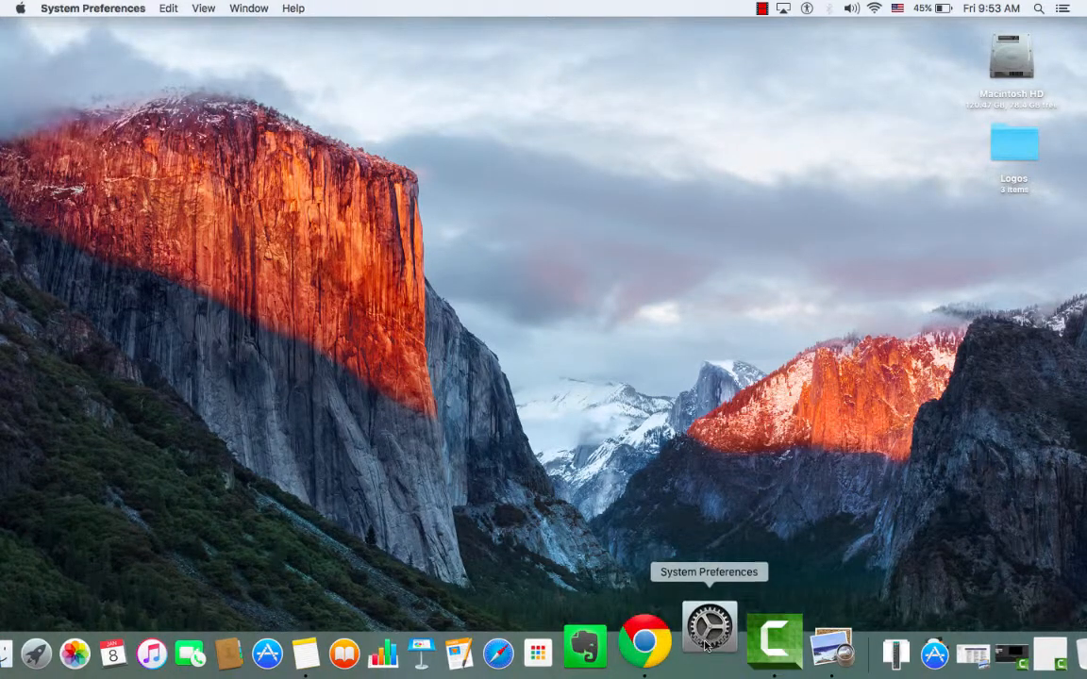
pyautogui.click(710, 627)
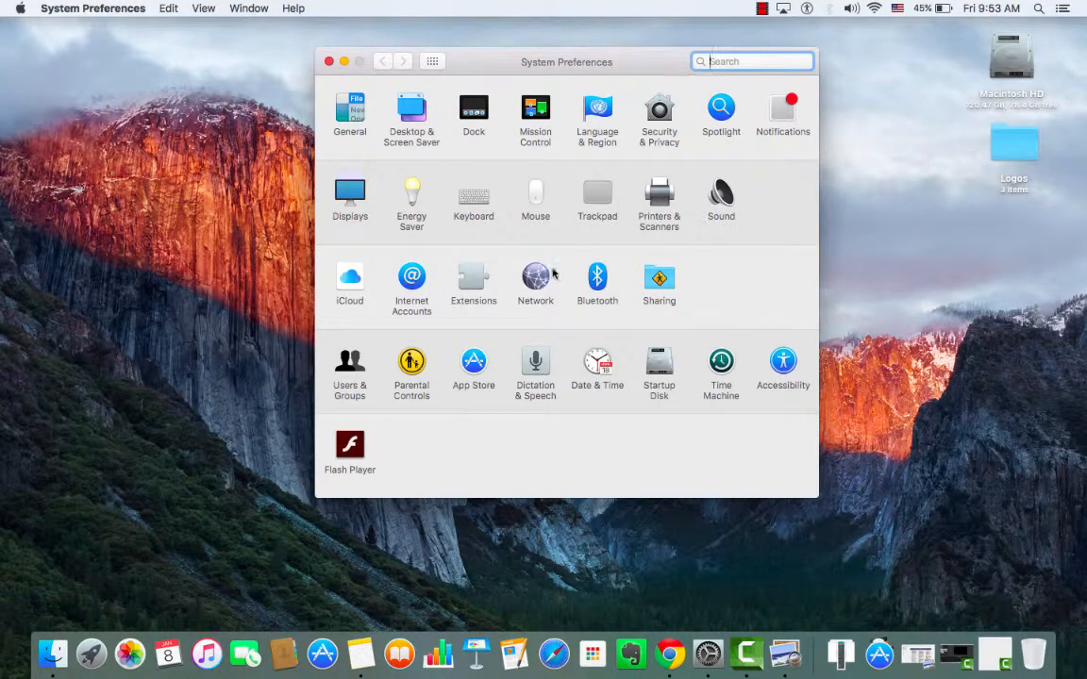
# Step: Show the Network pane with the connected Wi-Fi service
pyautogui.click(536, 279)
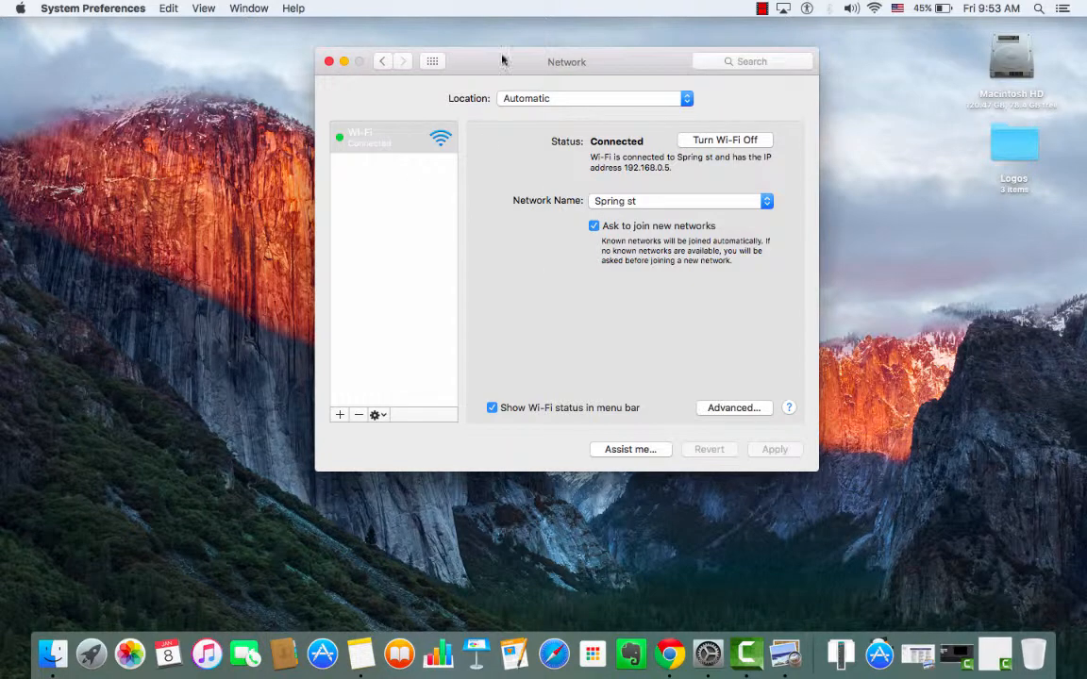
pyautogui.moveTo(446, 195)
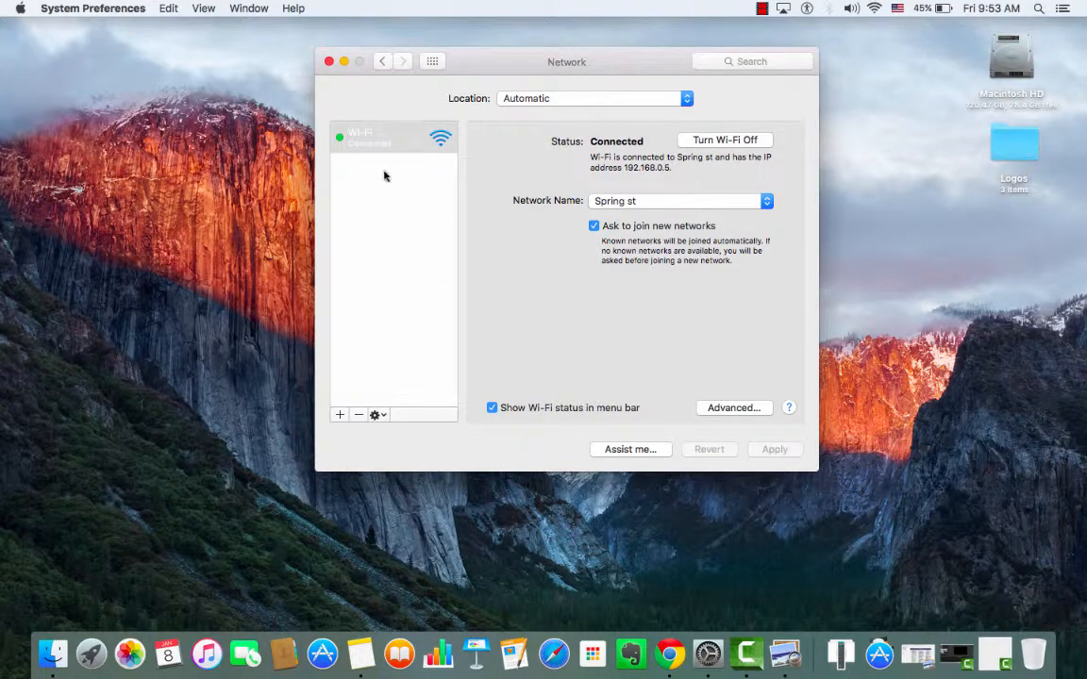
pyautogui.moveTo(374, 151)
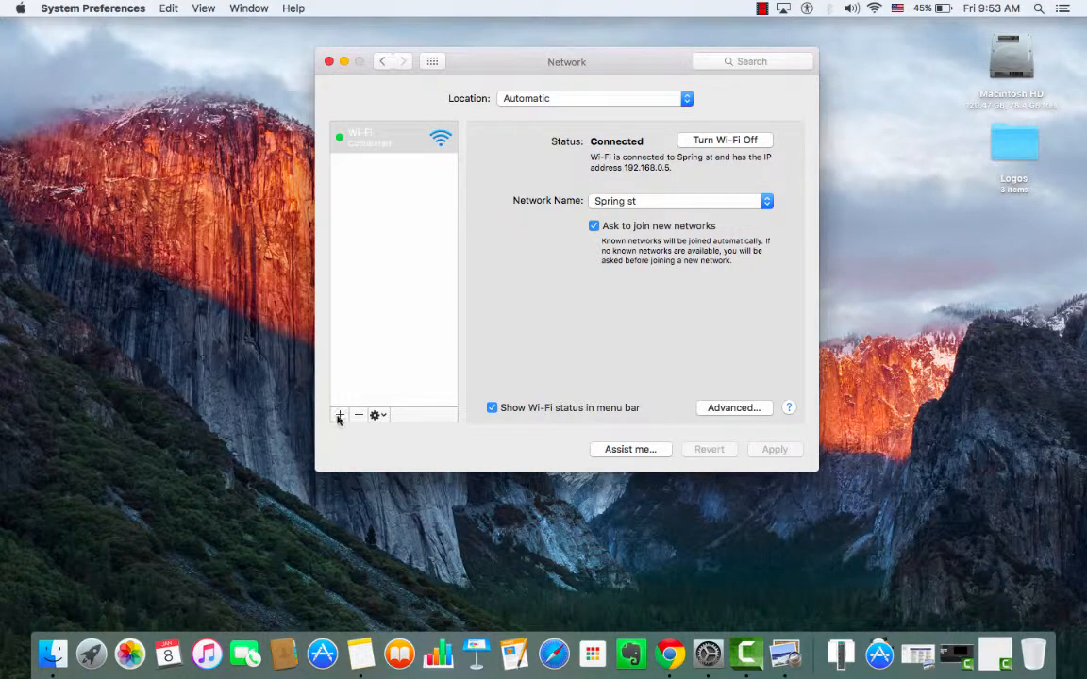
pyautogui.moveTo(340, 415)
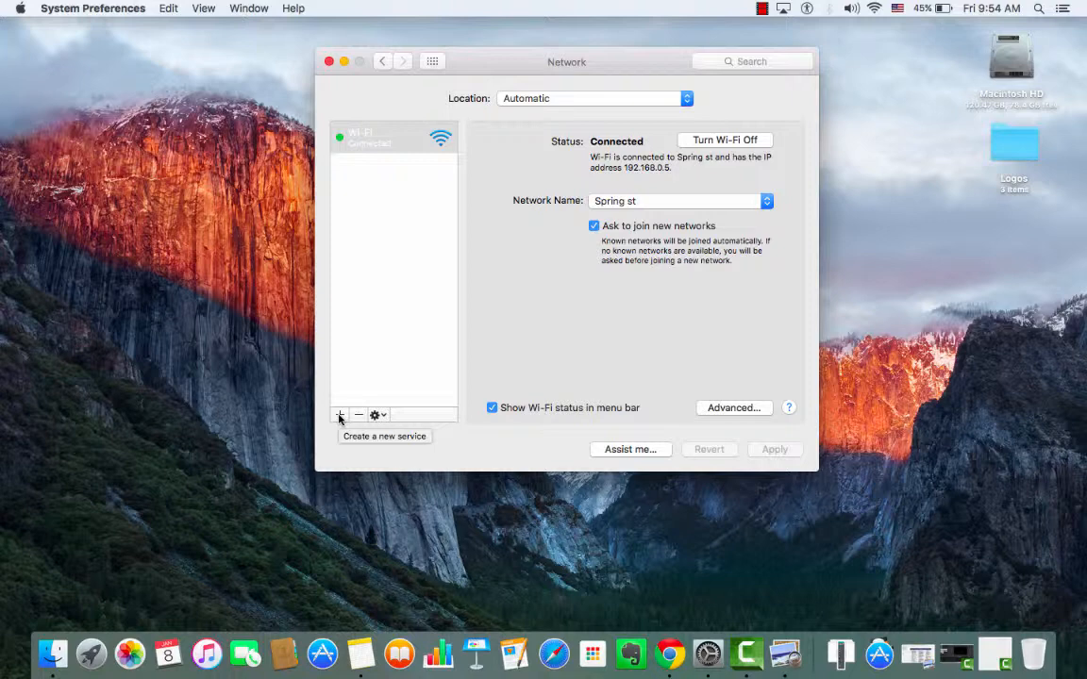
# Step: Add a new network service with Wi-Fi as its interface, named Wi-Fi 2
pyautogui.click(340, 415)
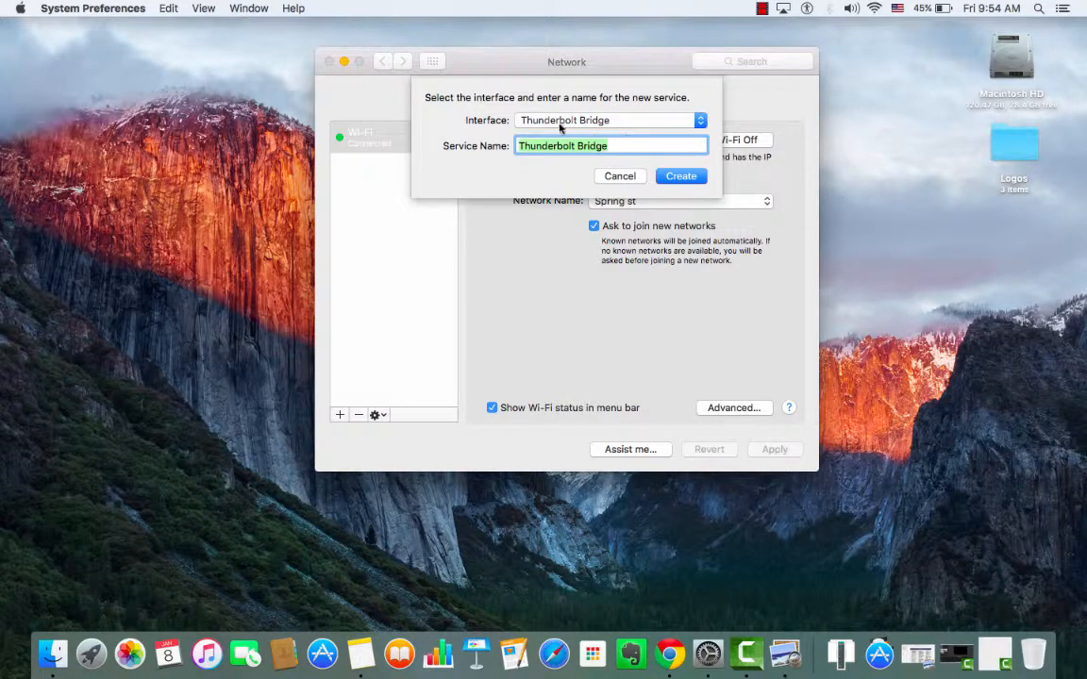
pyautogui.moveTo(623, 121)
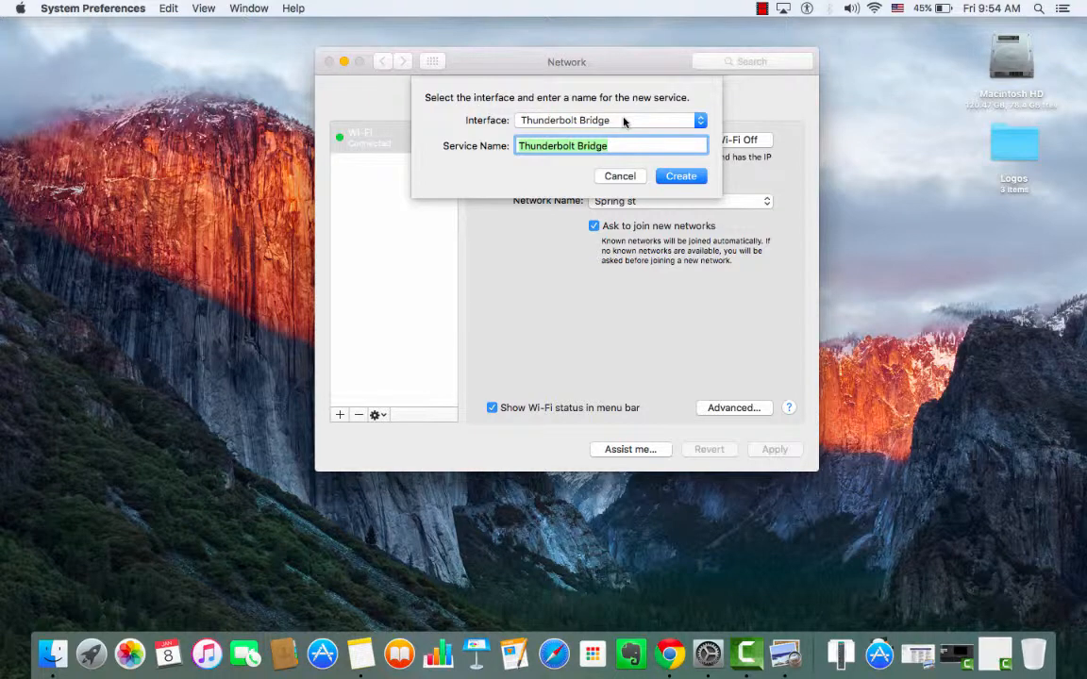
pyautogui.click(604, 121)
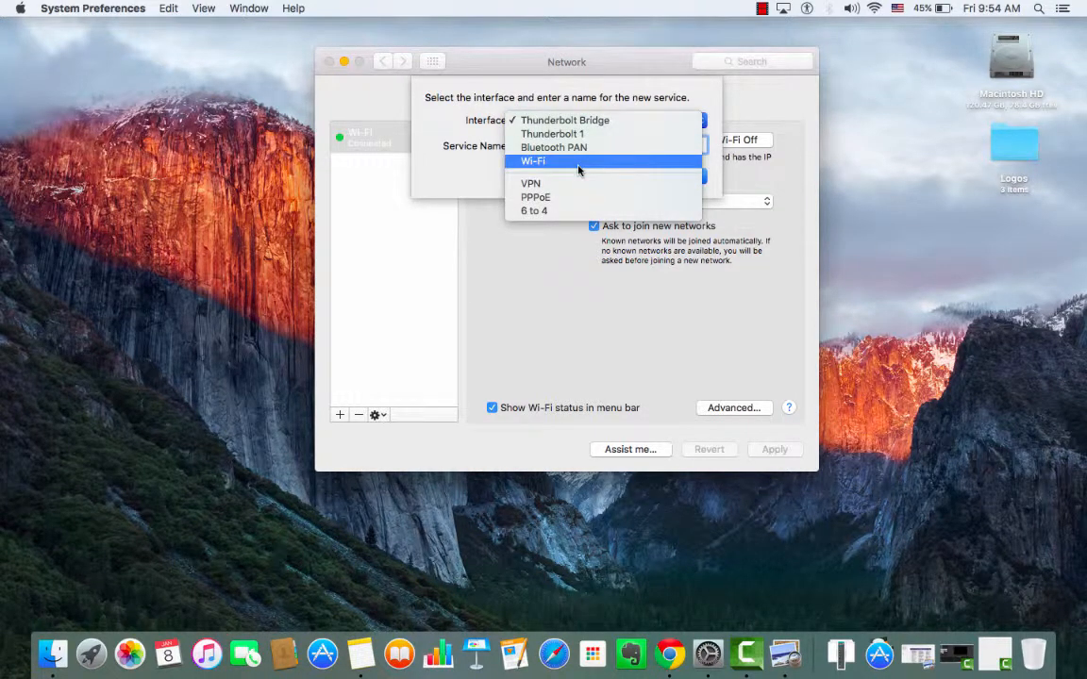
pyautogui.click(532, 161)
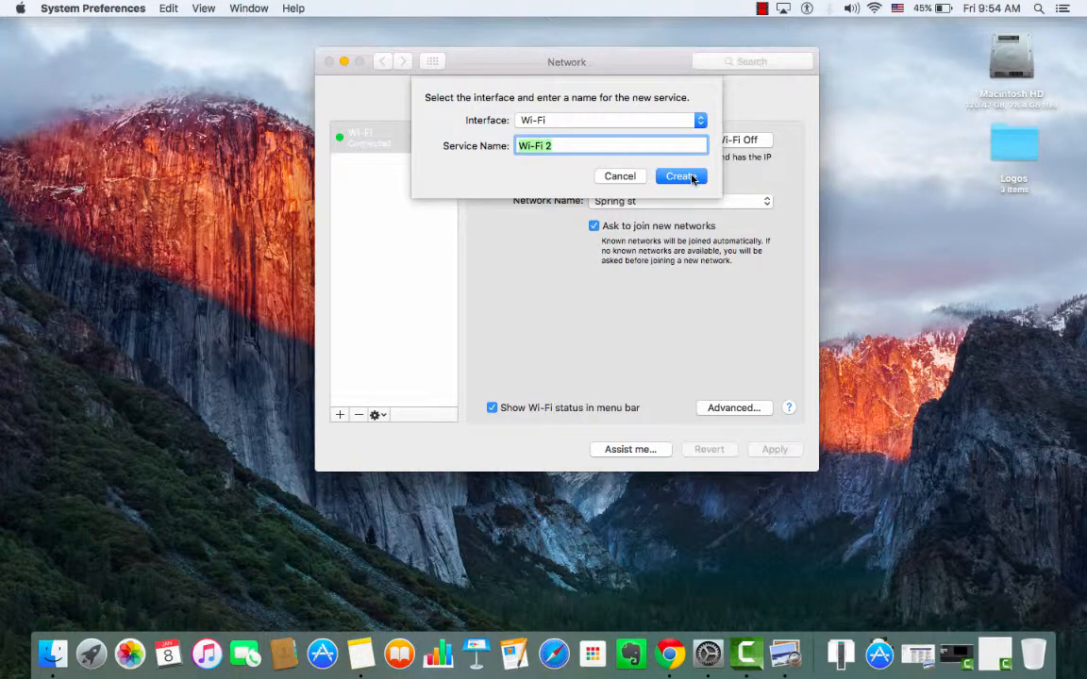
# Step: Create the Wi-Fi 2 service and apply it so it is listed beside Wi-Fi
pyautogui.click(680, 178)
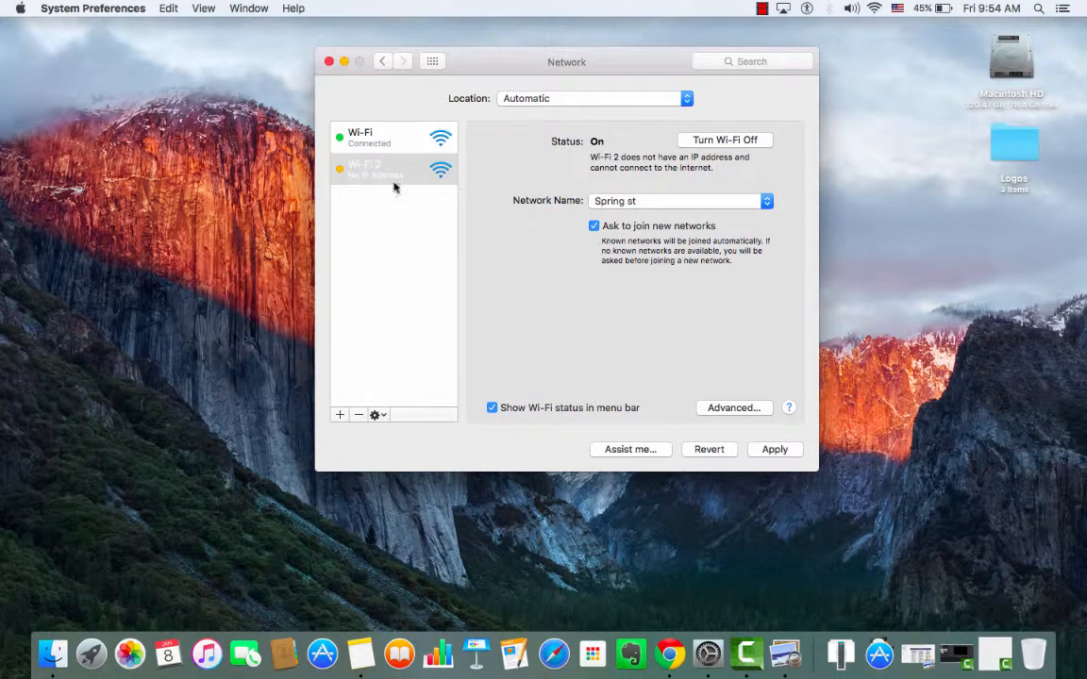
pyautogui.moveTo(387, 174)
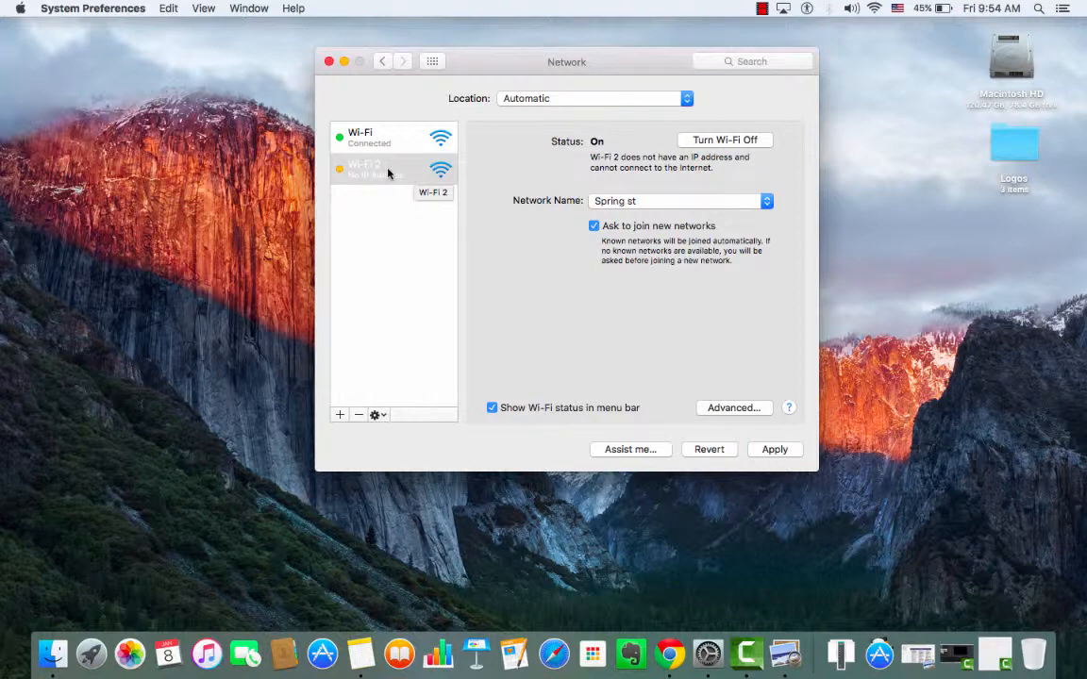
pyautogui.moveTo(415, 230)
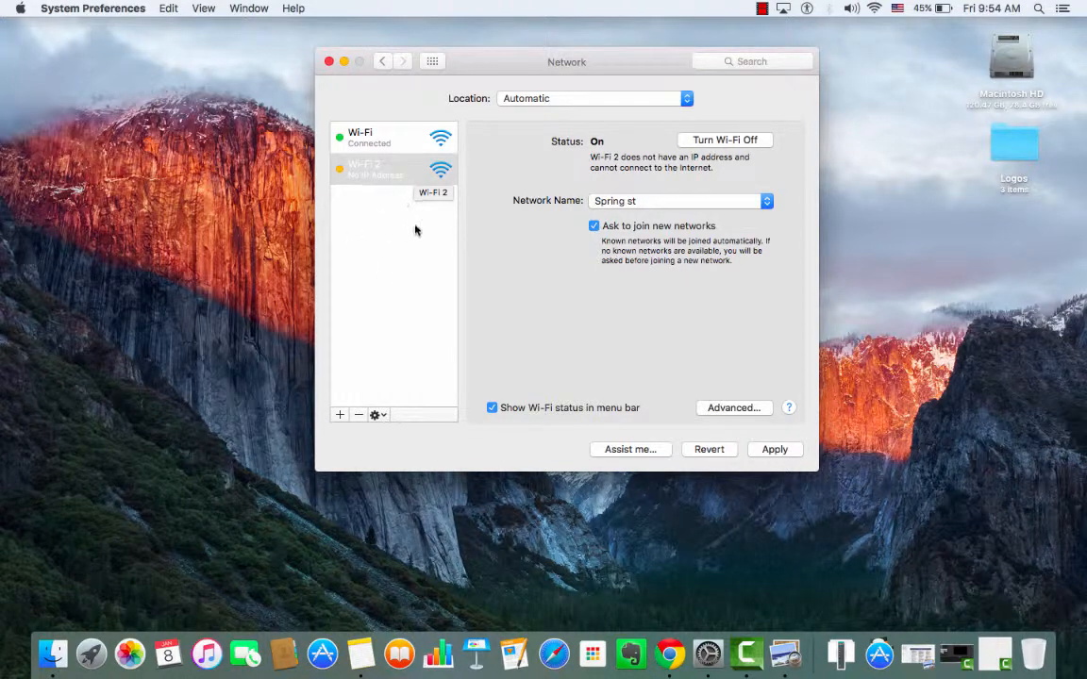
pyautogui.click(393, 169)
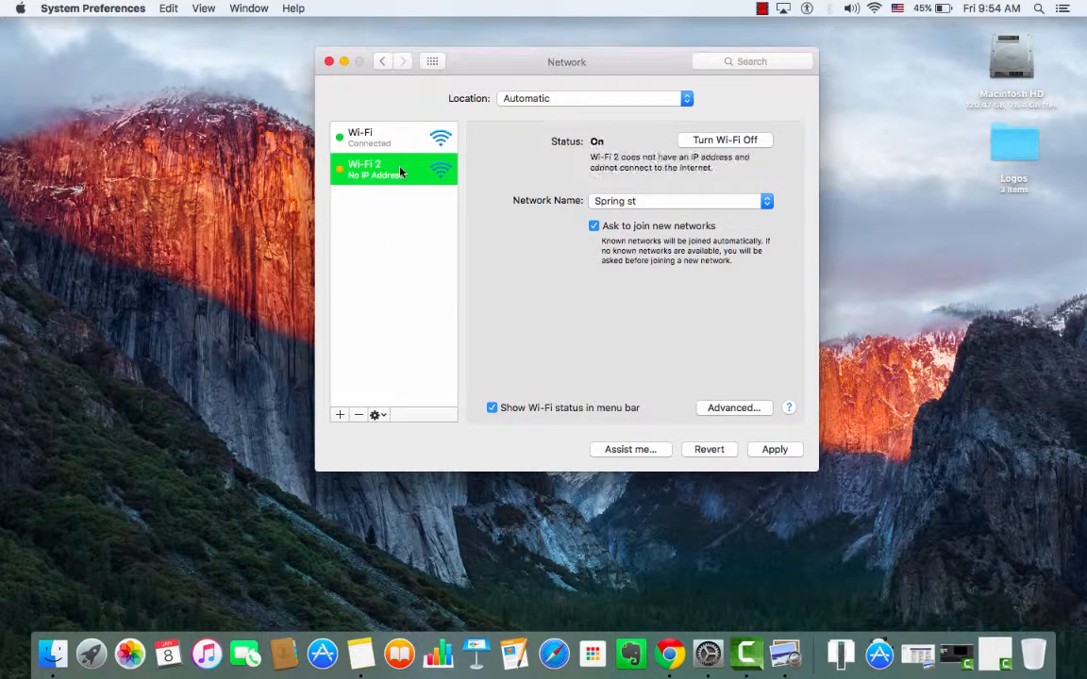
pyautogui.moveTo(713, 217)
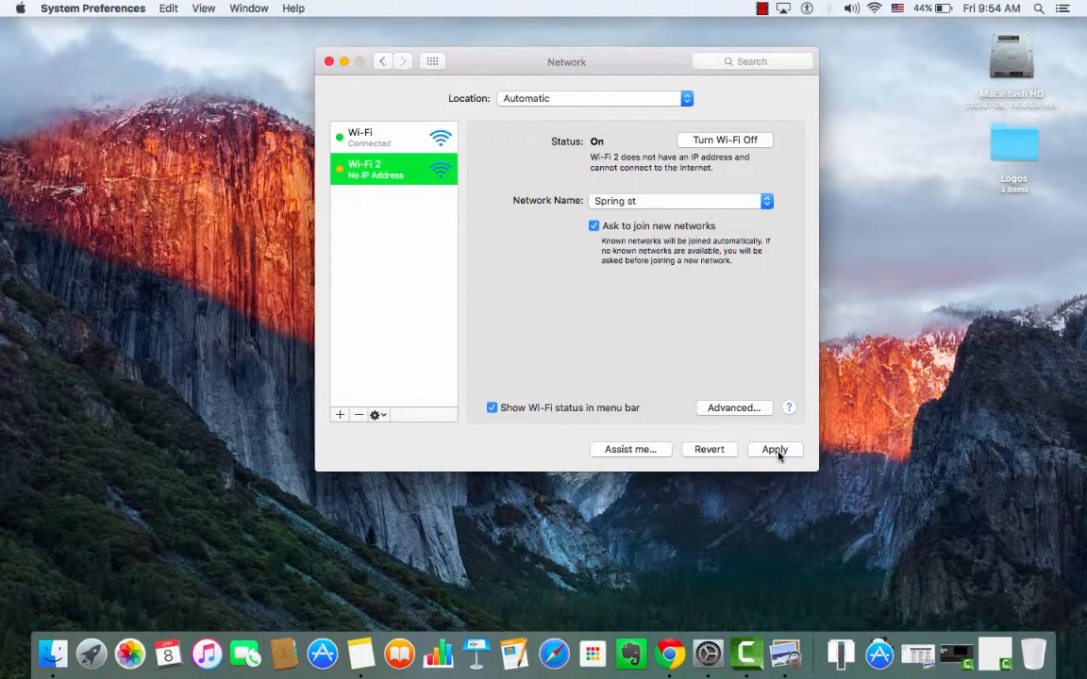
pyautogui.click(774, 450)
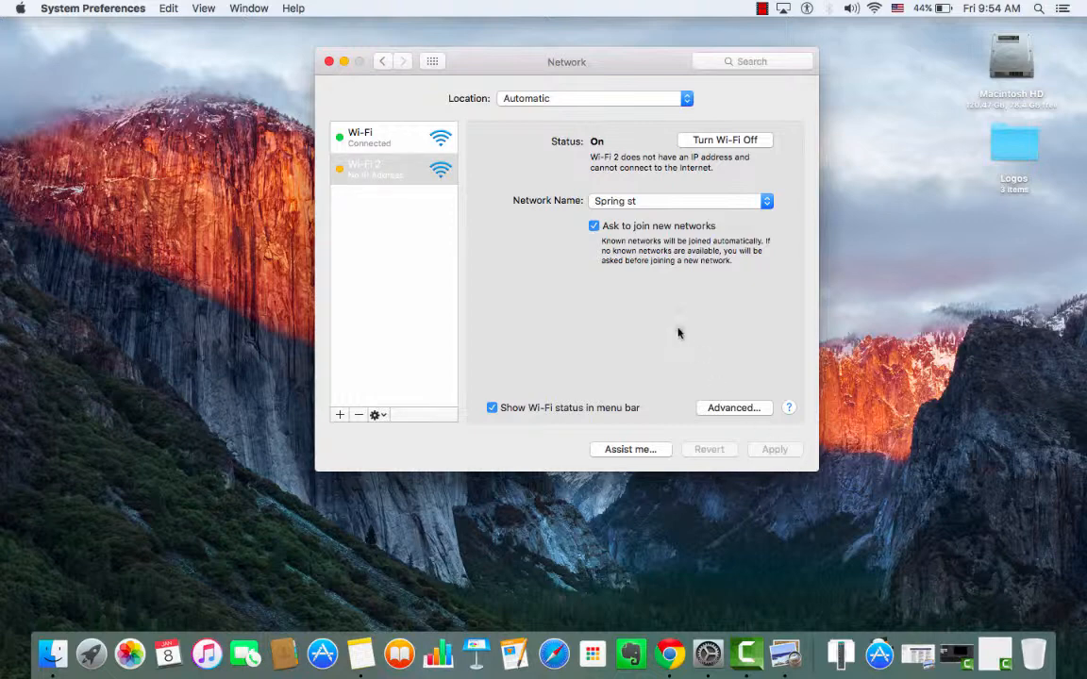
pyautogui.moveTo(543, 103)
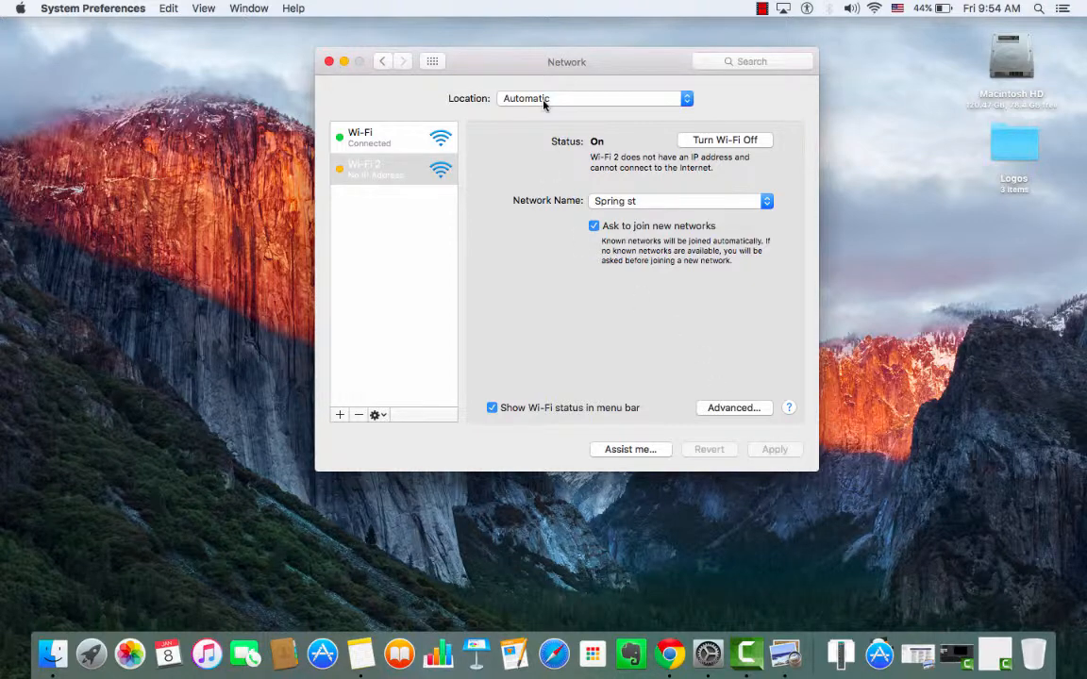
pyautogui.moveTo(393, 138)
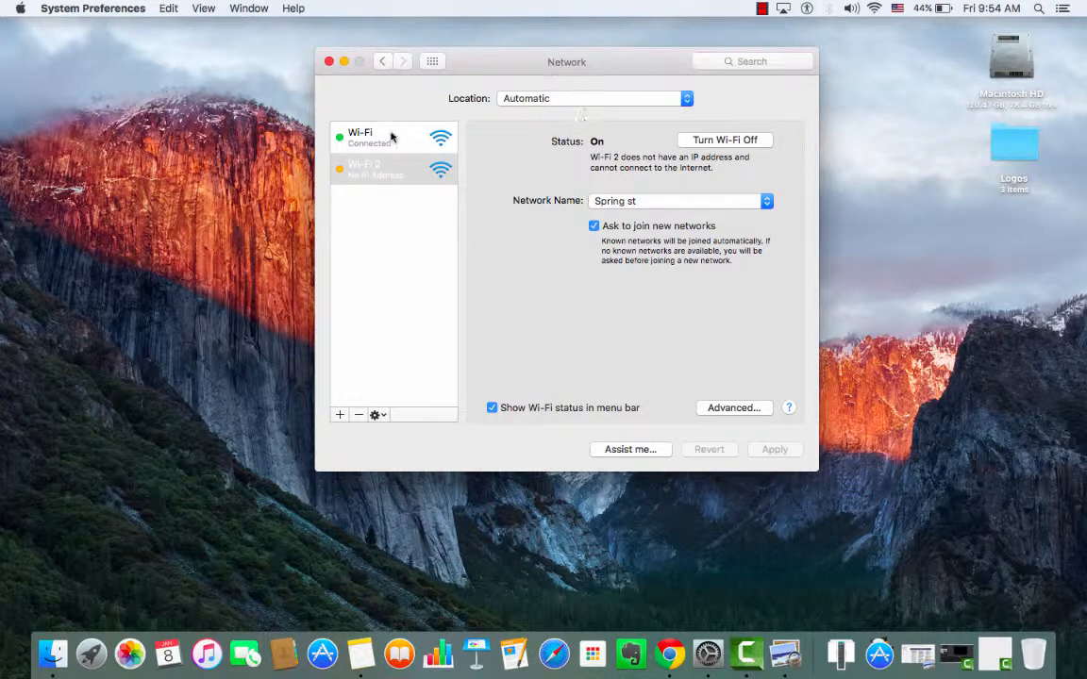
pyautogui.moveTo(577, 227)
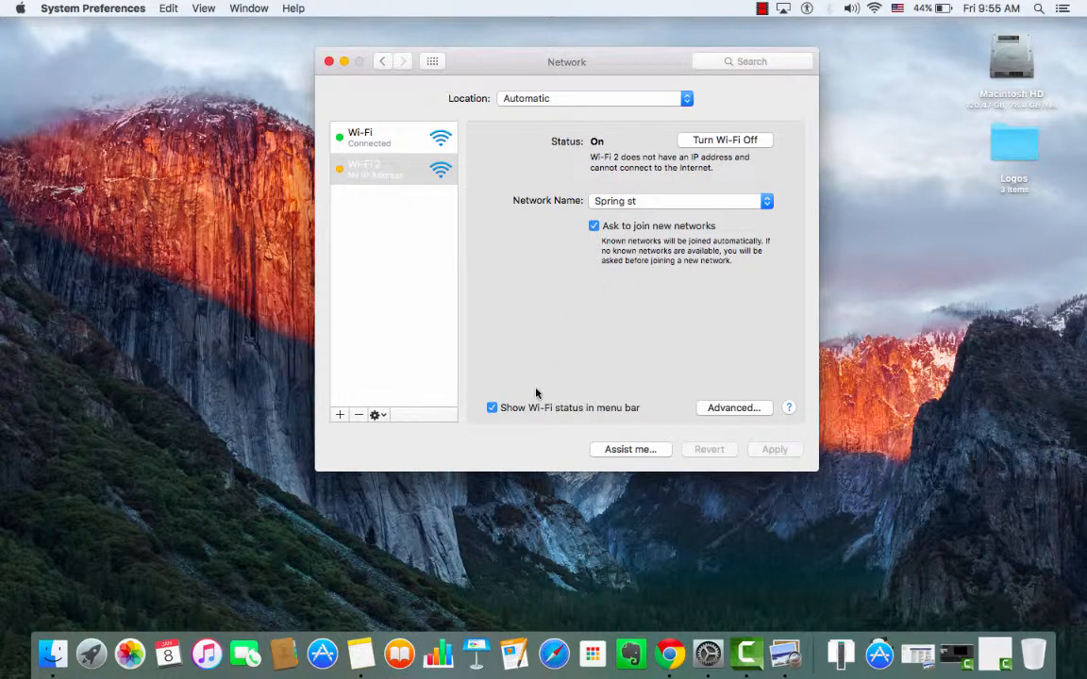
pyautogui.moveTo(846, 19)
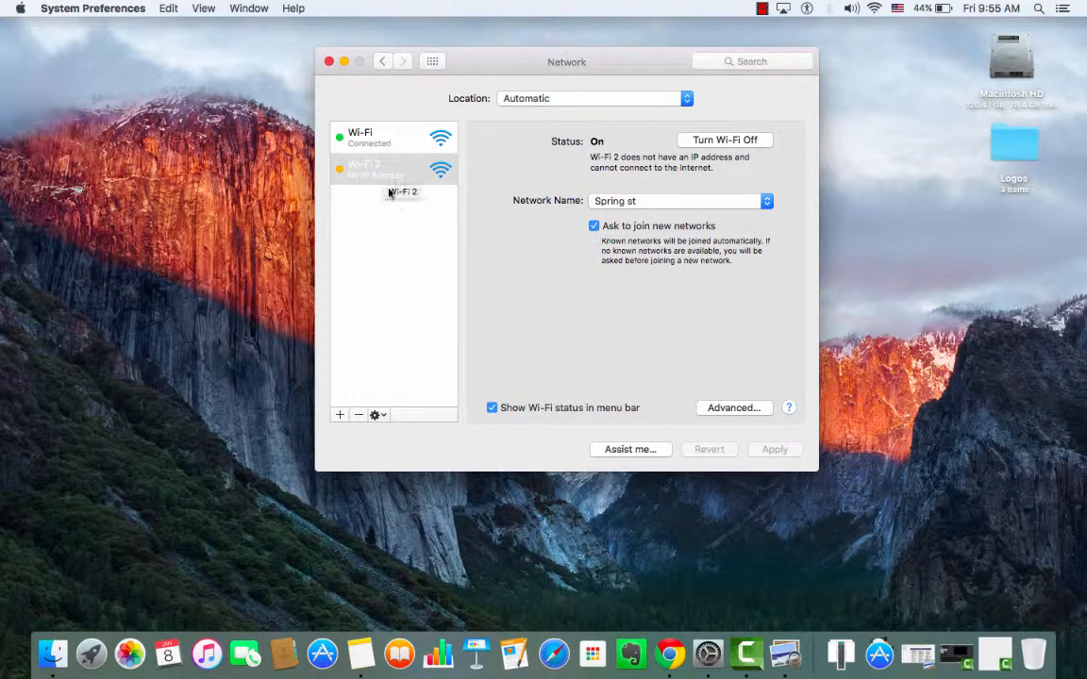
pyautogui.click(872, 8)
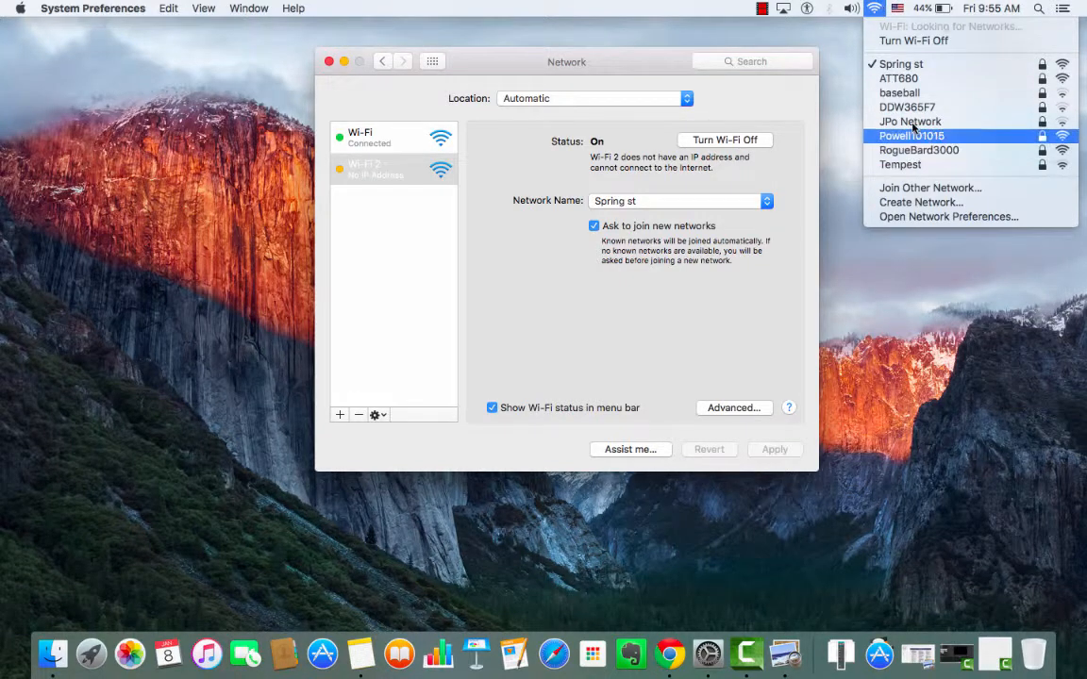
pyautogui.click(876, 7)
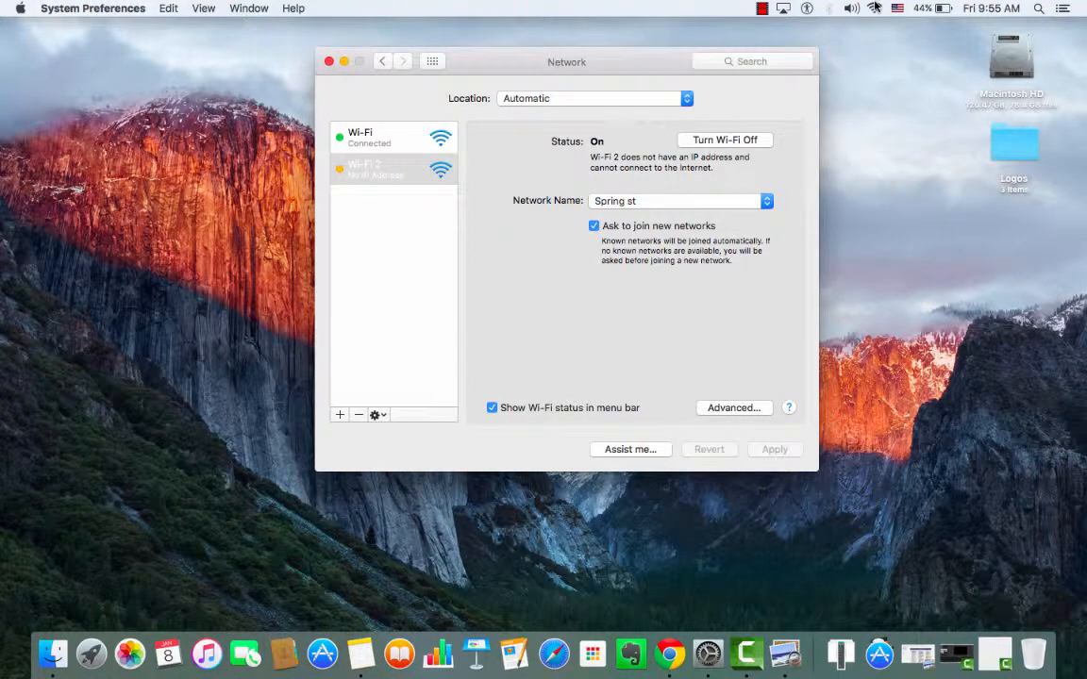
pyautogui.click(876, 8)
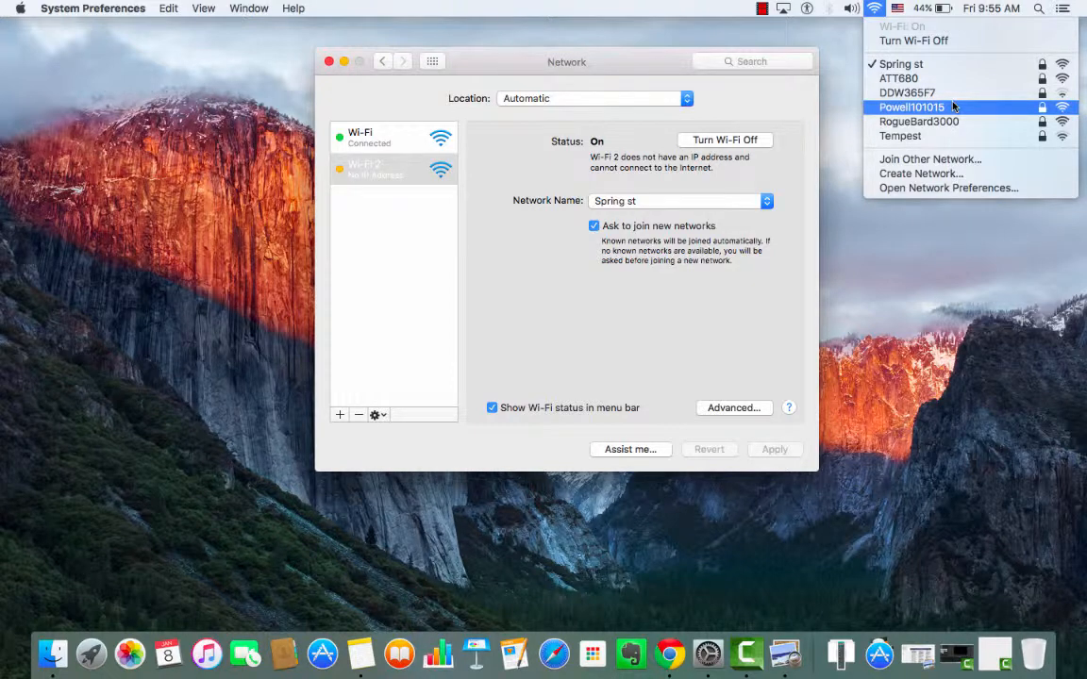
pyautogui.moveTo(963, 79)
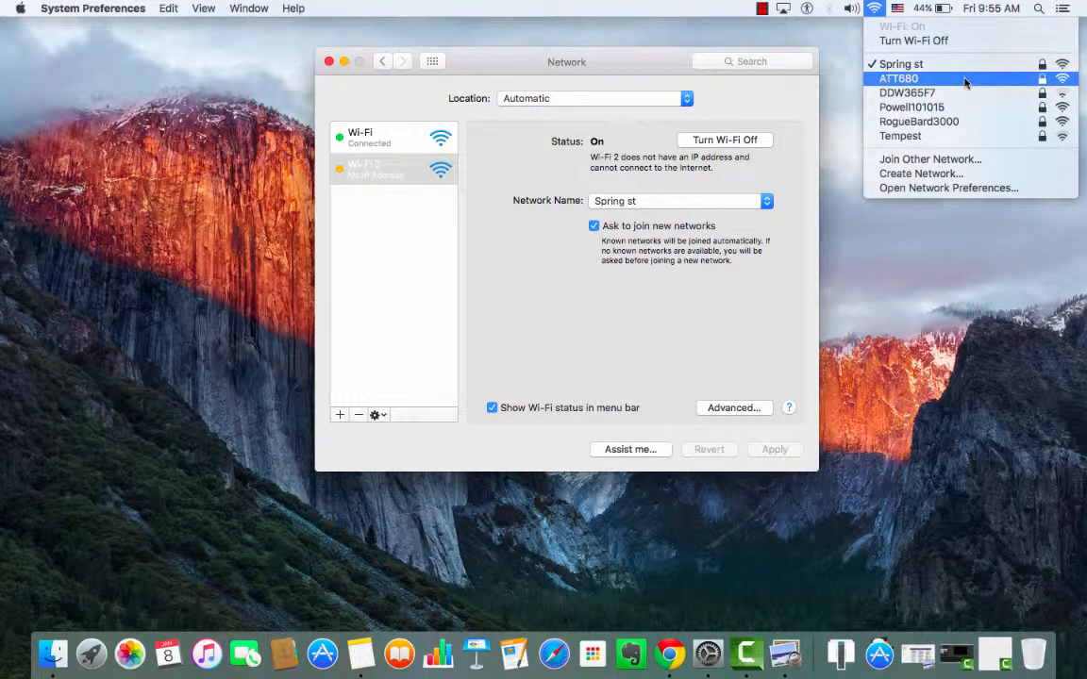
pyautogui.click(898, 80)
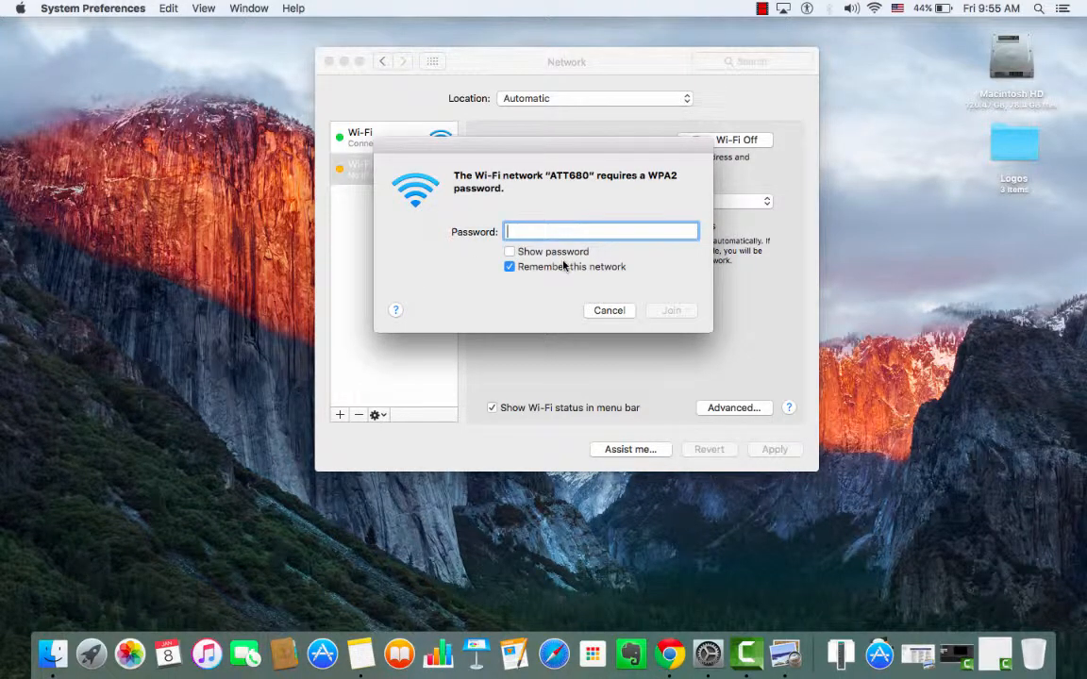
pyautogui.click(607, 309)
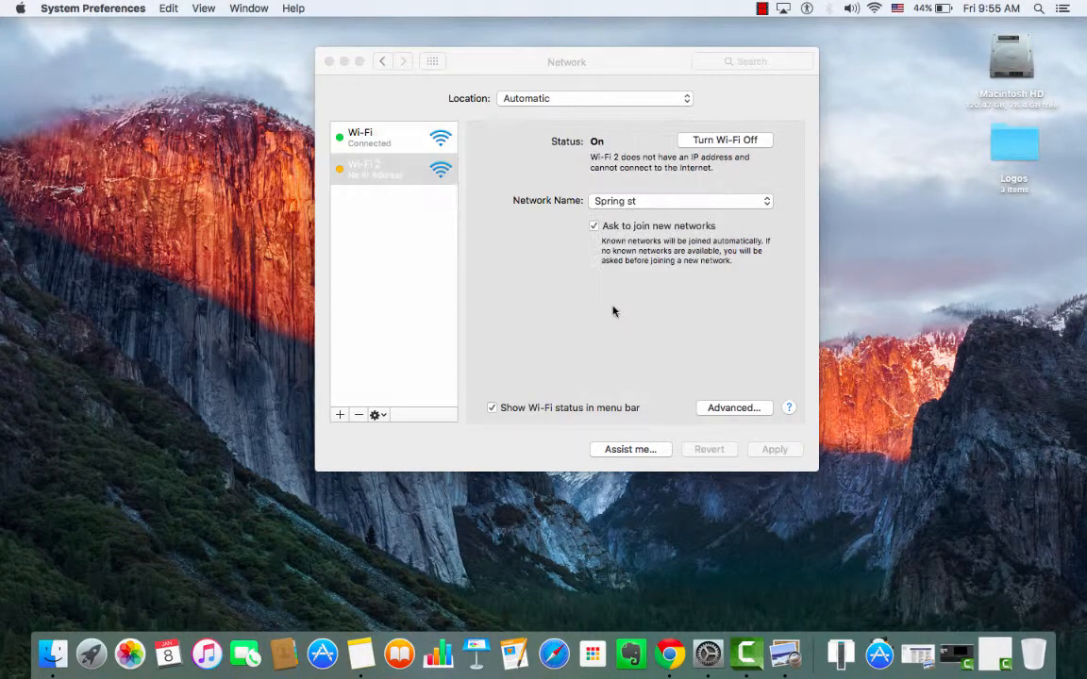
# Step: Return to Network preferences via the menu bar Wi-Fi icon, showing Wi-Fi on Spring st
pyautogui.click(874, 8)
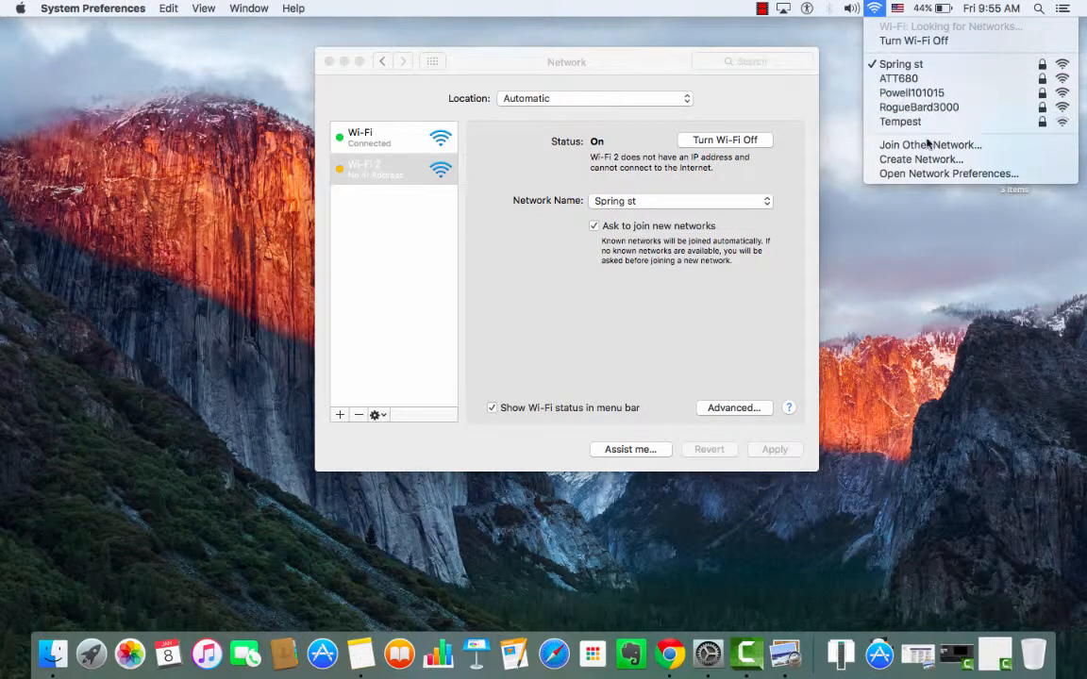
pyautogui.moveTo(930, 143)
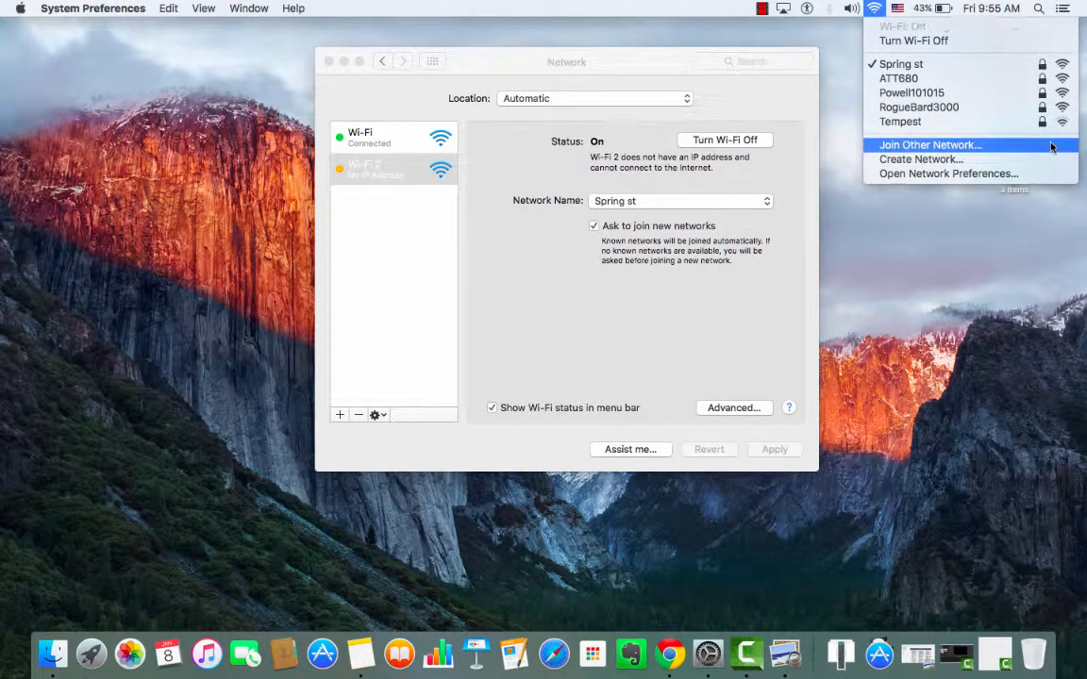
pyautogui.moveTo(947, 174)
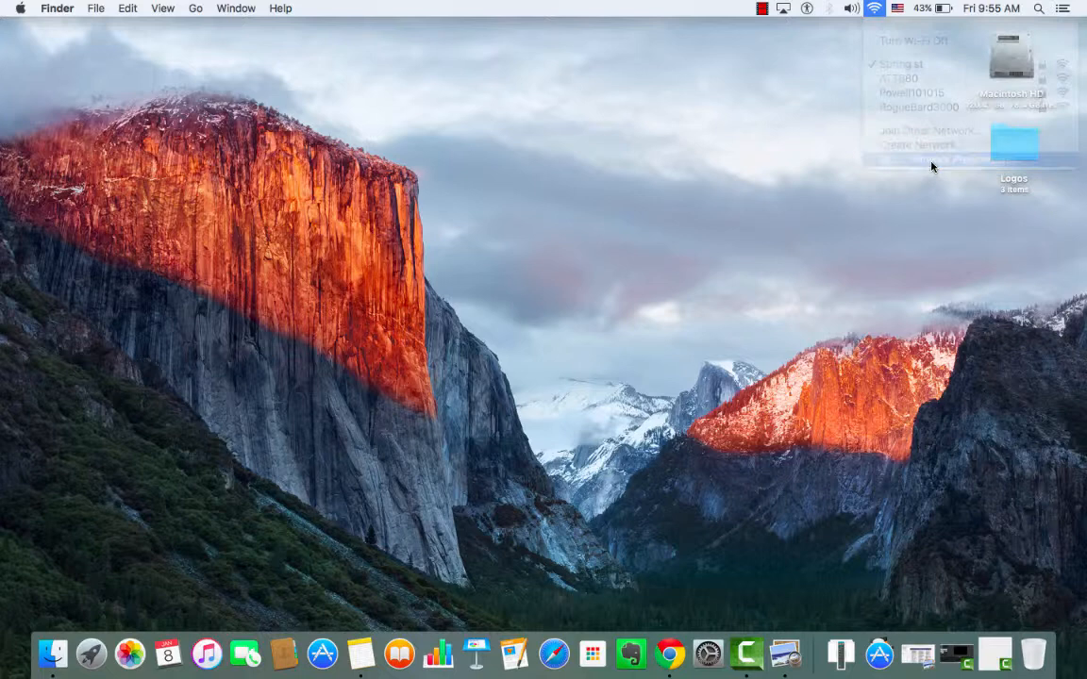
pyautogui.click(917, 158)
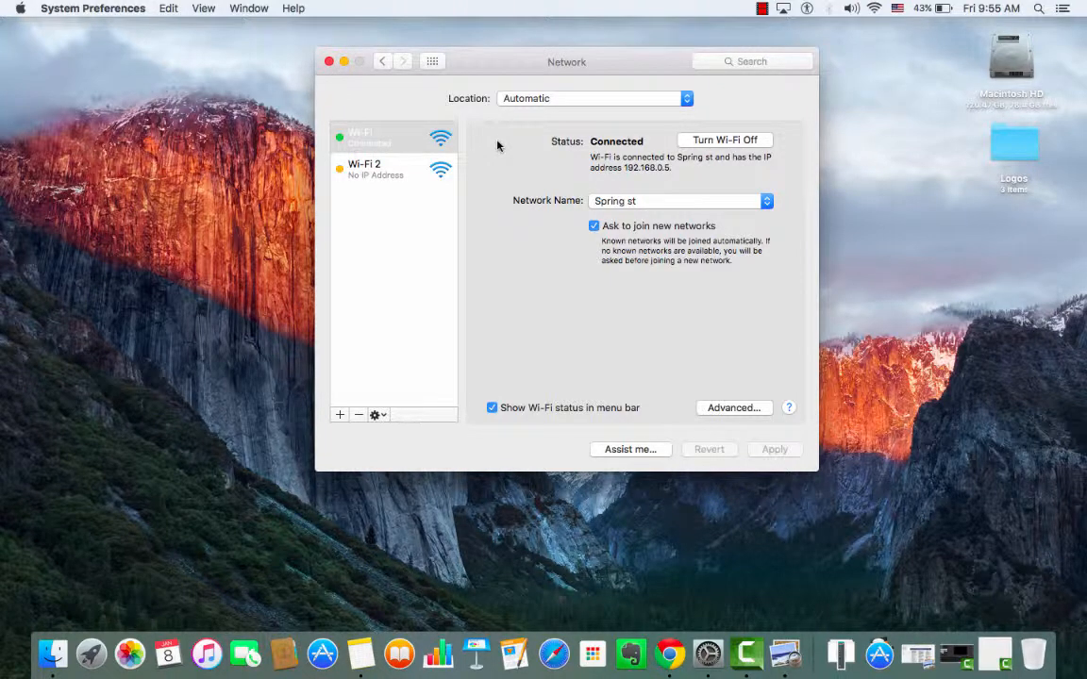
pyautogui.moveTo(404, 145)
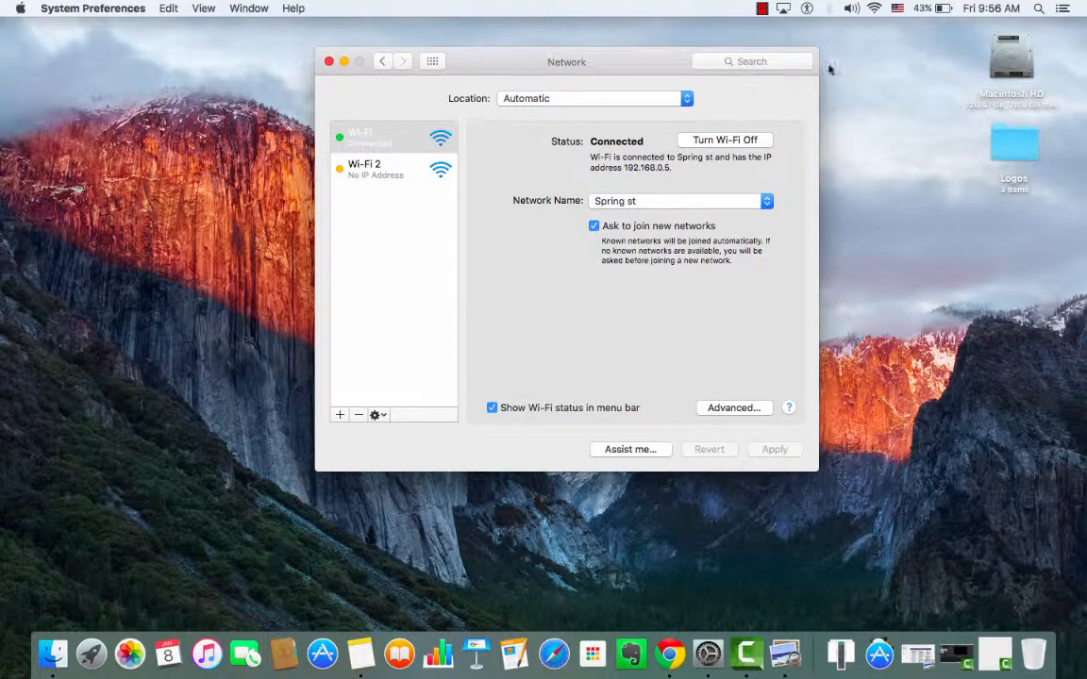
pyautogui.click(677, 200)
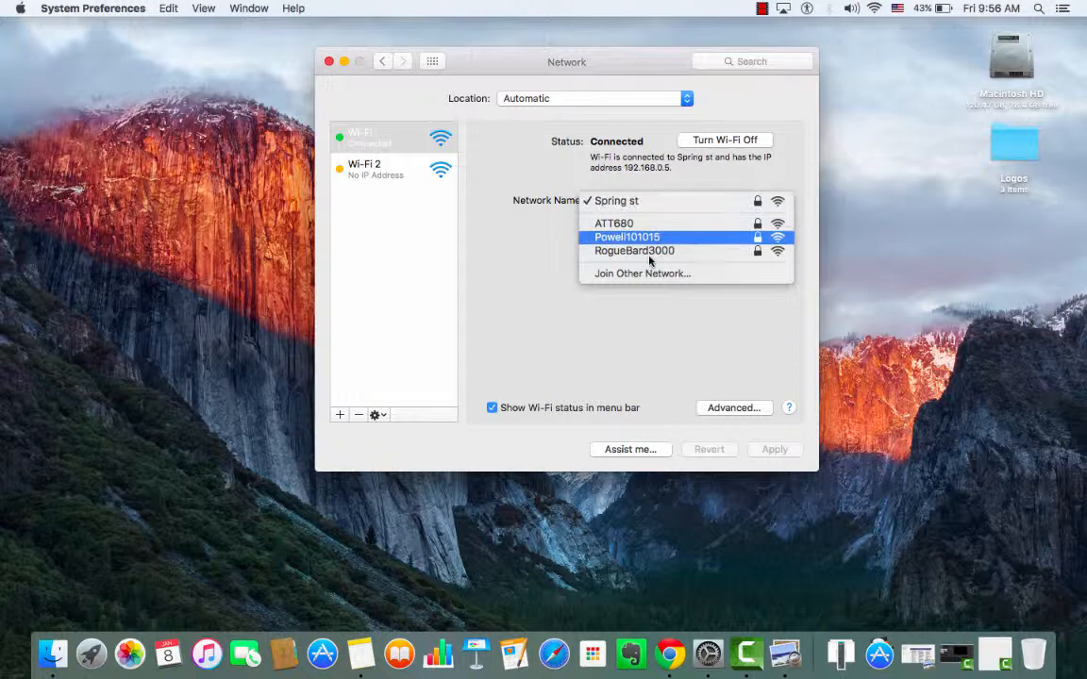
pyautogui.click(615, 200)
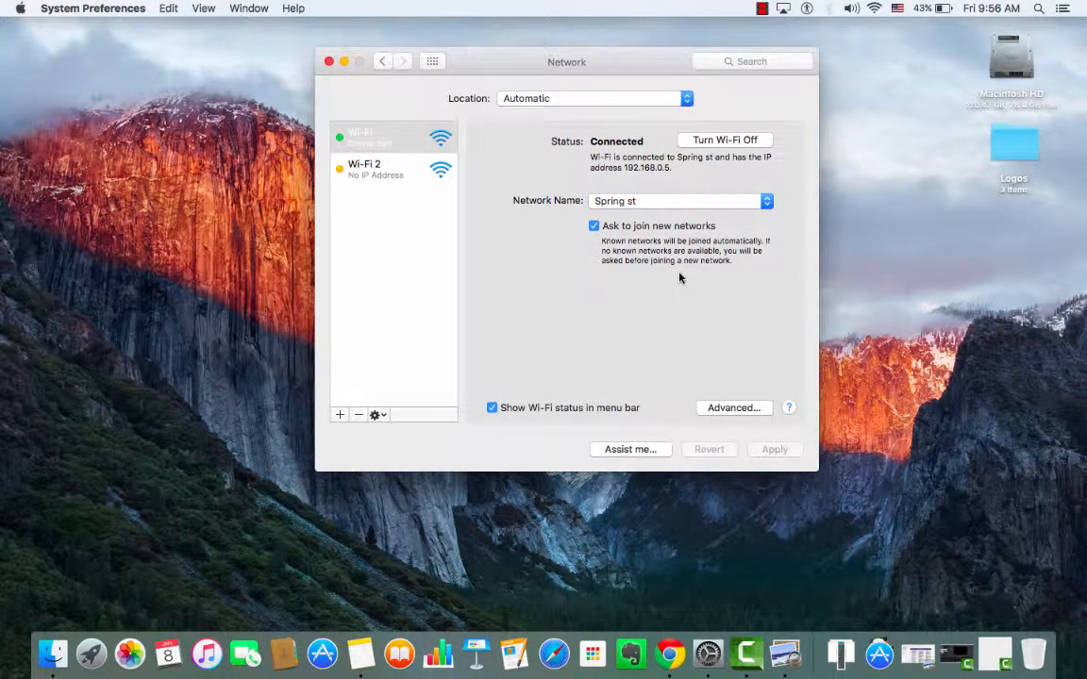
pyautogui.moveTo(821, 166)
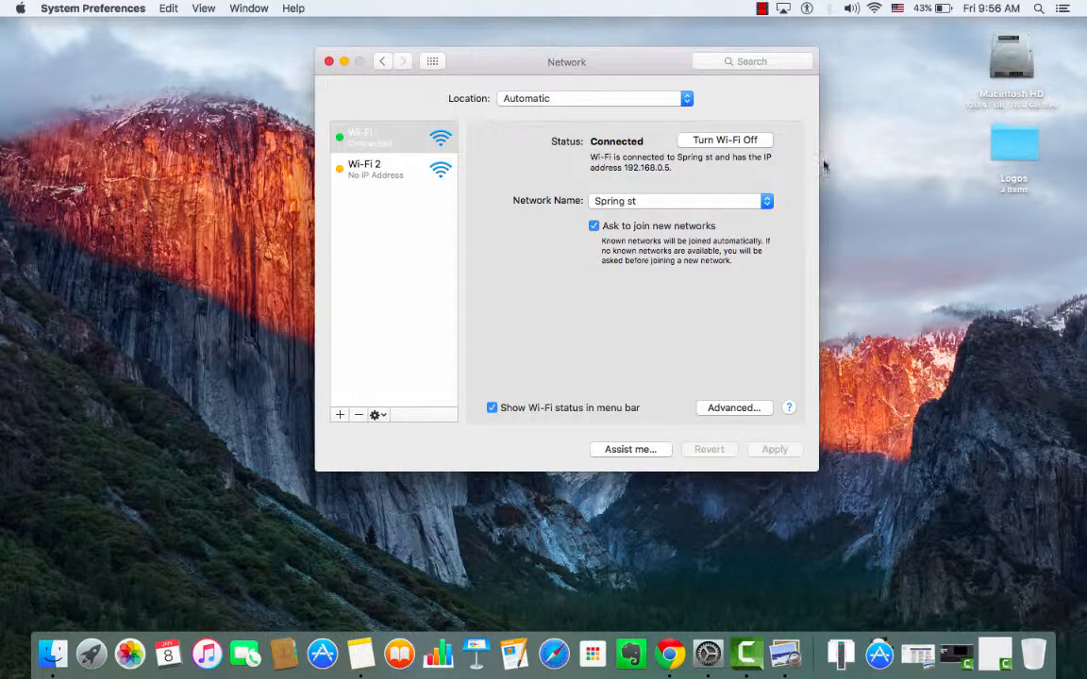
pyautogui.click(874, 7)
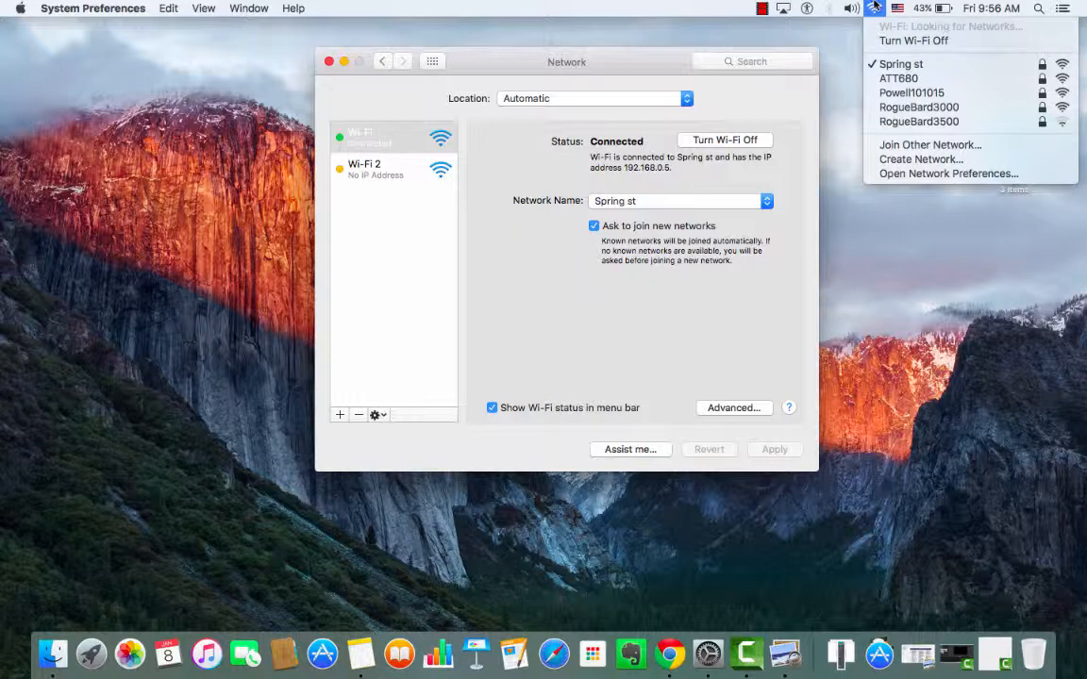
pyautogui.click(871, 8)
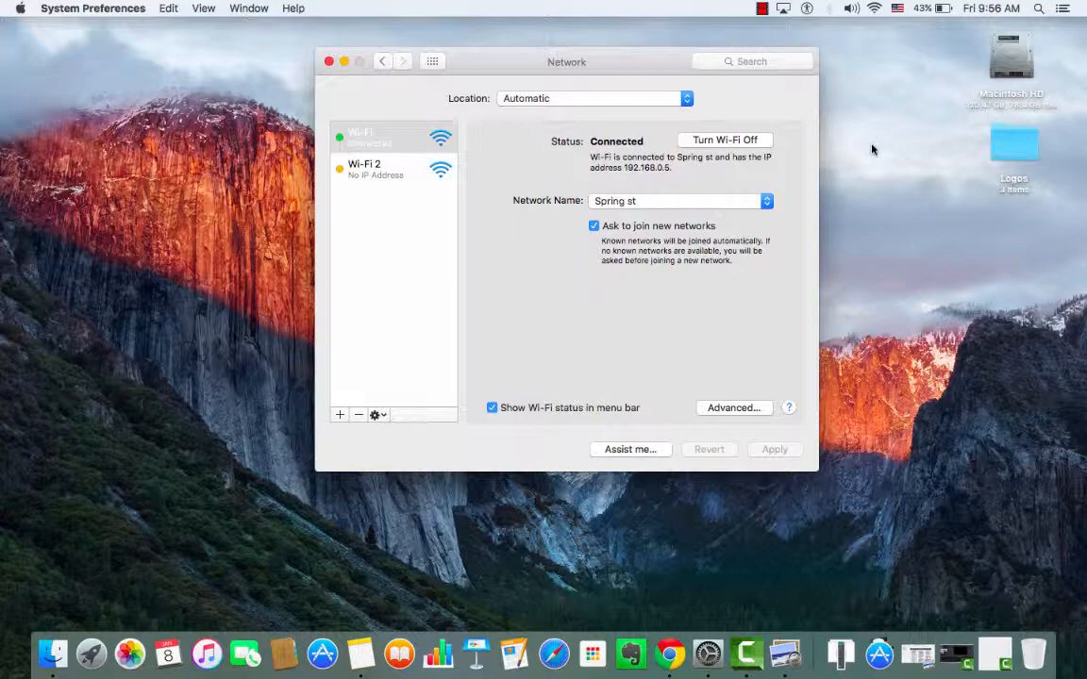